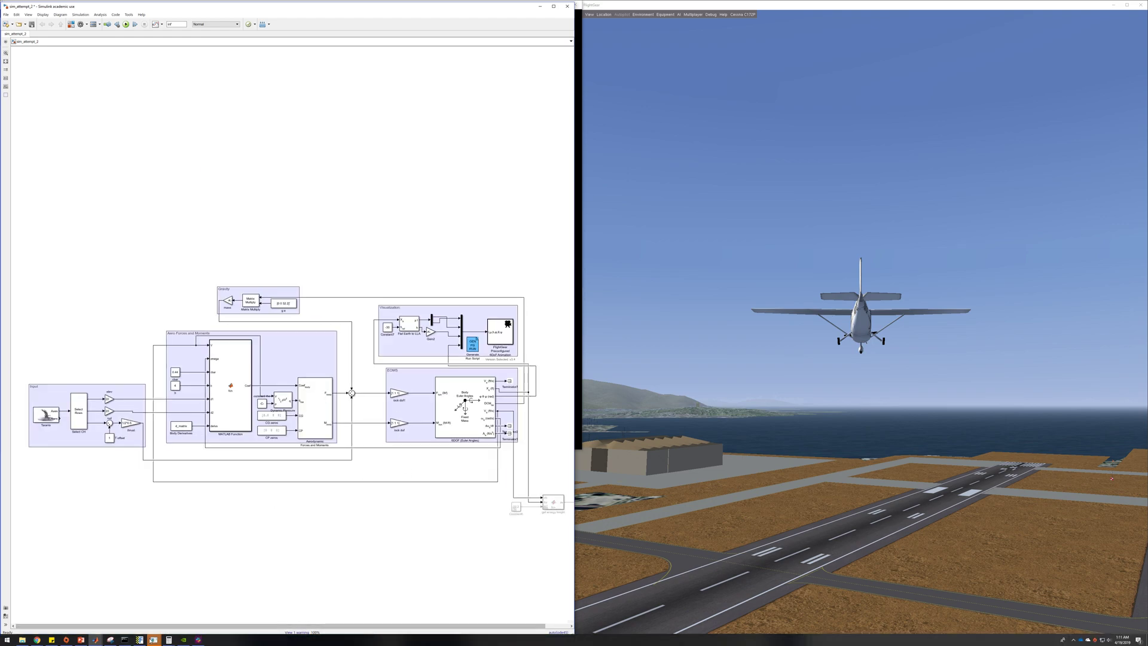
{"action": "mouse_move", "coordinate": [141, 639]}
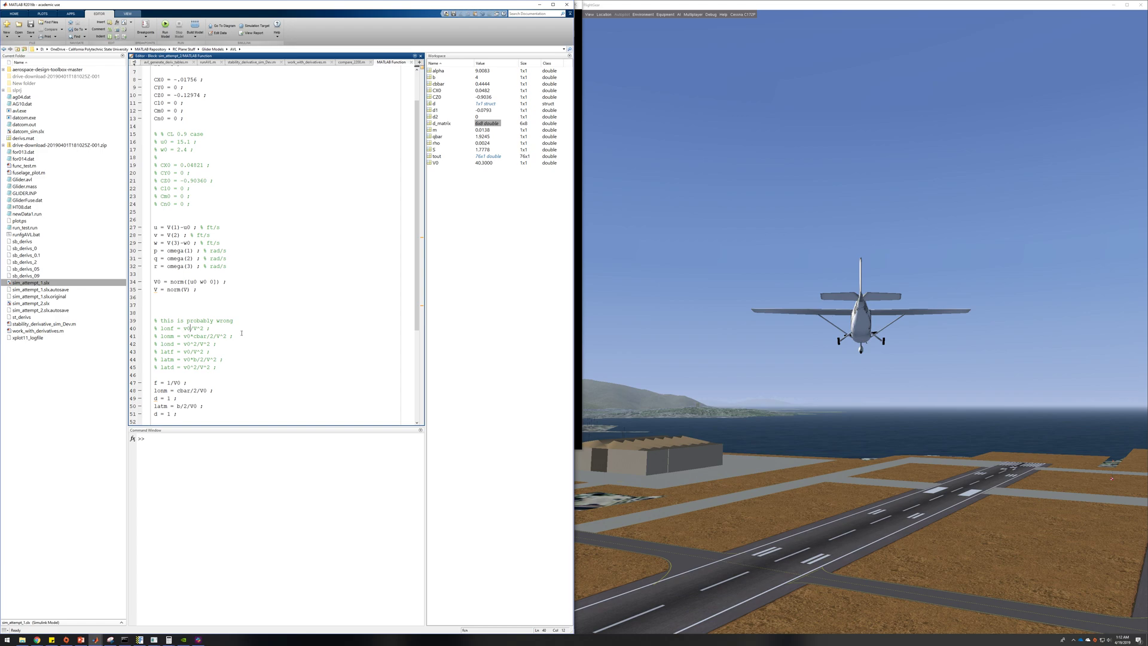
Step: Scroll through the MATLAB Function code defining aerodynamic coefficients and velocity components
{"action": "scroll", "scroll_direction": "down", "scroll_amount": 3}
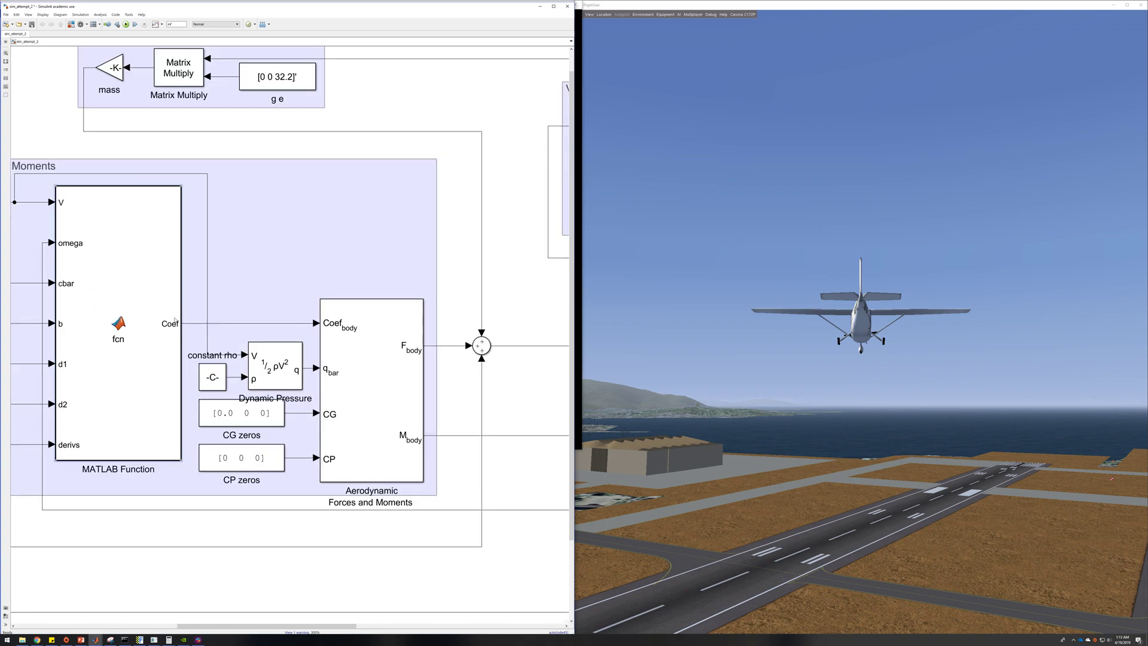
Step: Bring the Forces and Moments subsystem close up with the MATLAB Function feeding it
{"action": "left_click", "coordinate": [390, 399]}
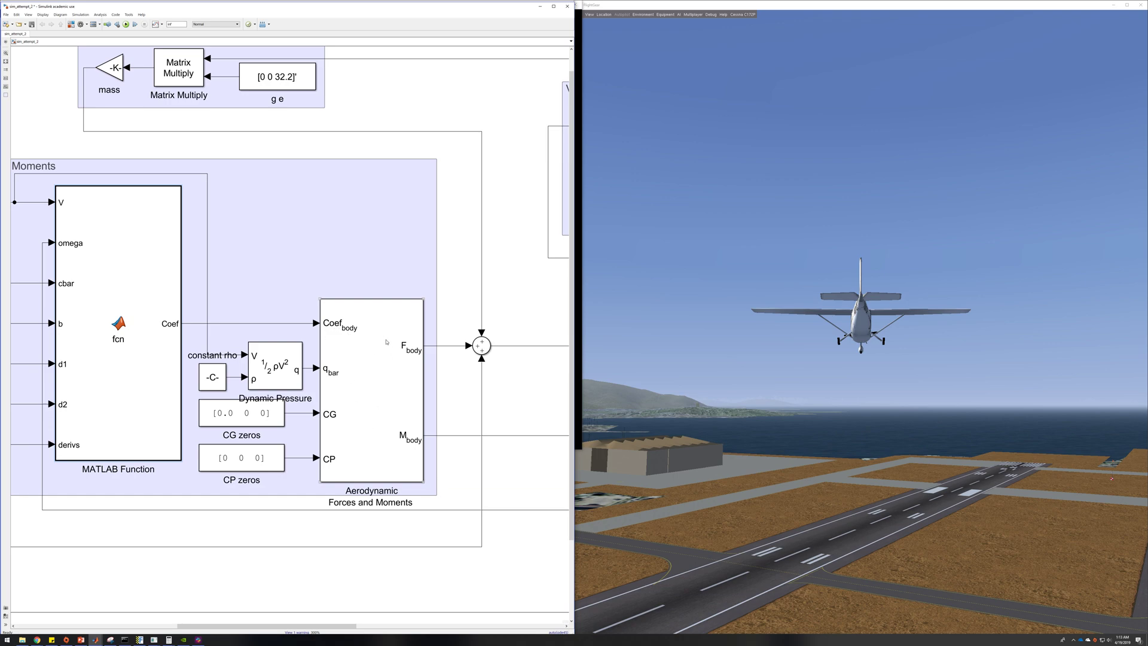
{"action": "mouse_move", "coordinate": [351, 468]}
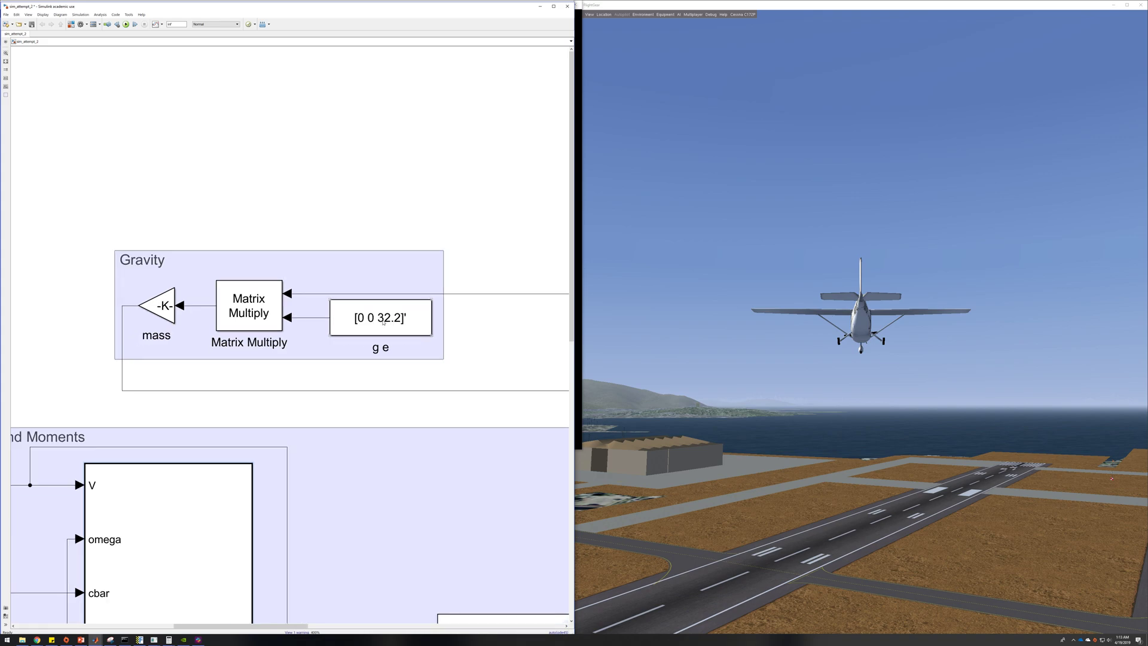
Step: Move the canvas to the Gravity area with mass gain, Matrix Multiply and gravity vector
{"action": "left_click", "coordinate": [156, 305]}
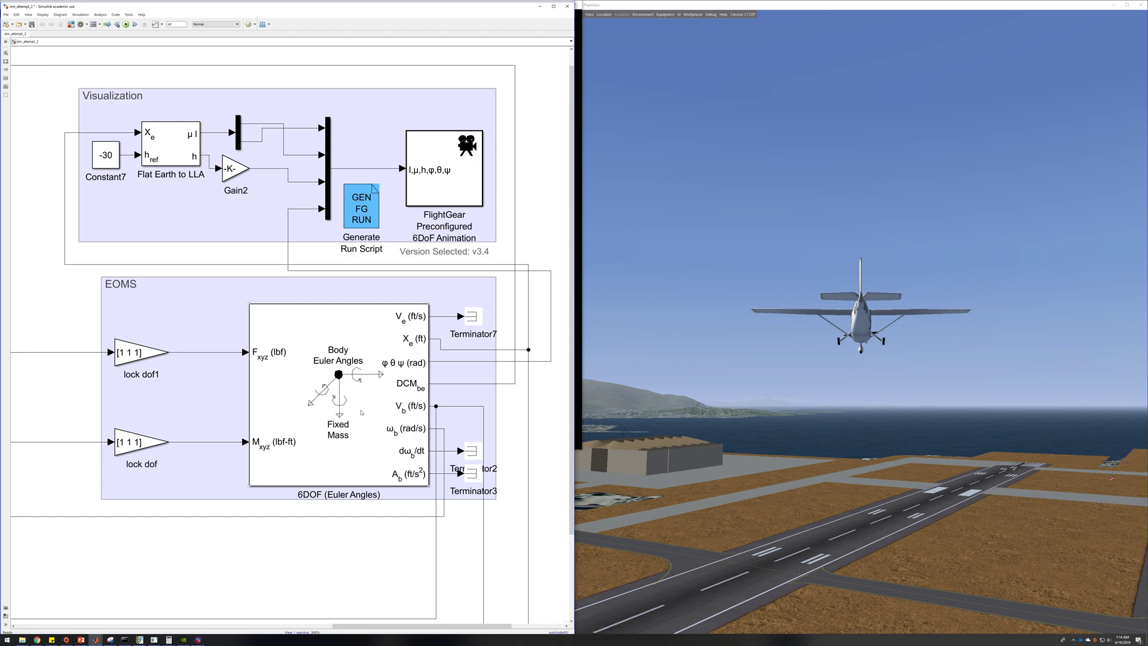
{"action": "mouse_move", "coordinate": [360, 412]}
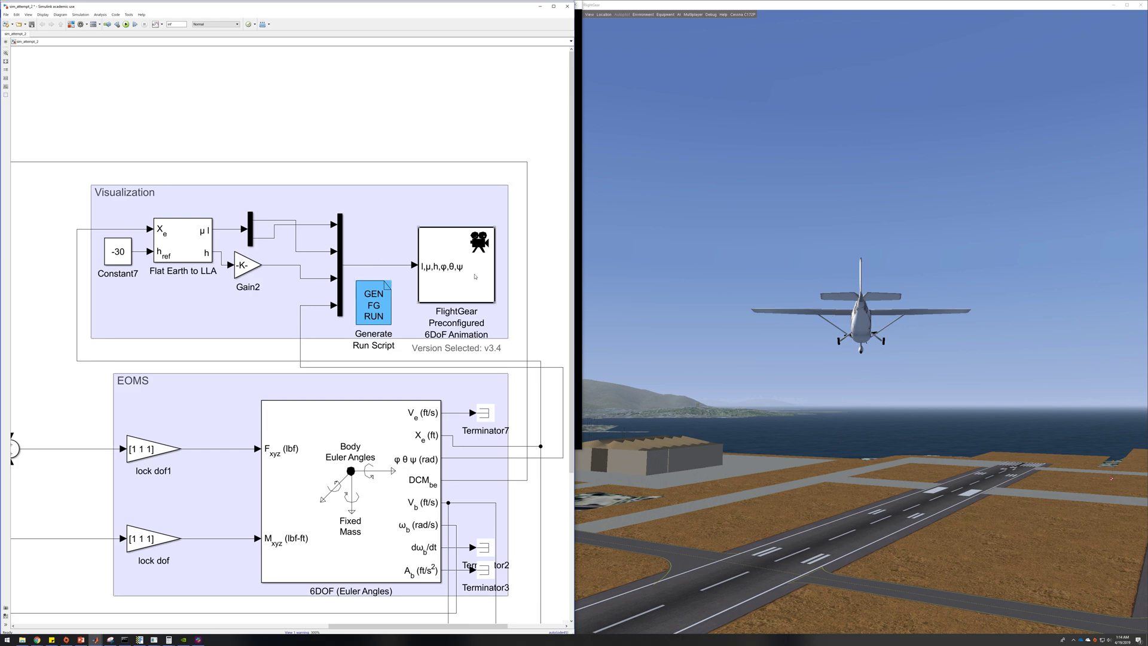
{"action": "mouse_move", "coordinate": [460, 276]}
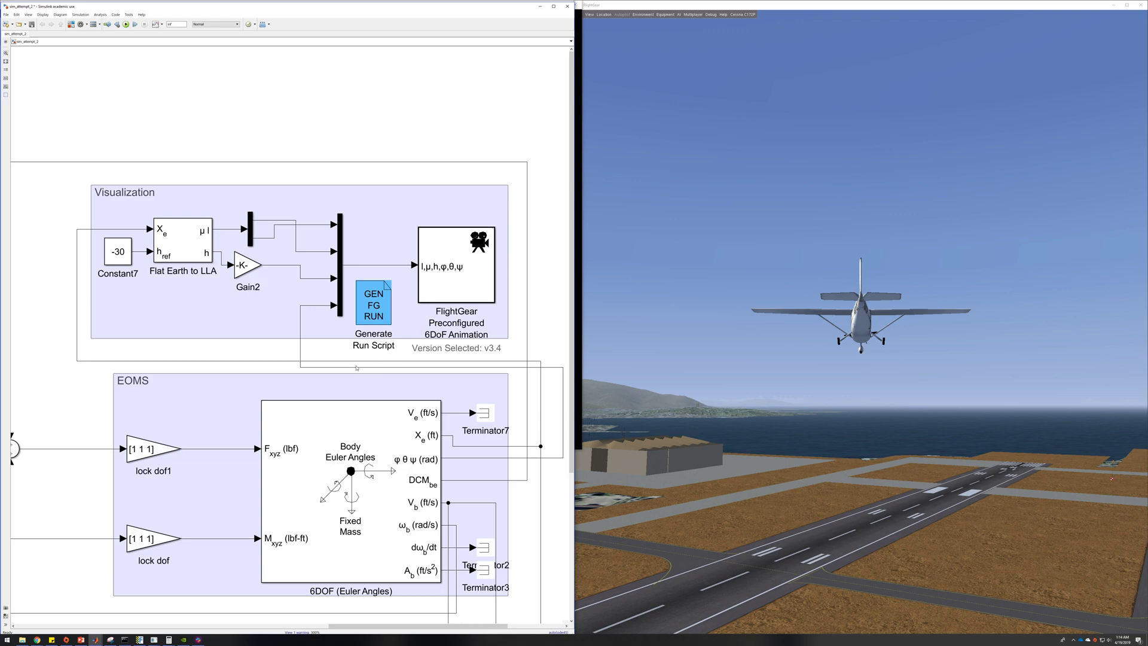
{"action": "mouse_move", "coordinate": [332, 370]}
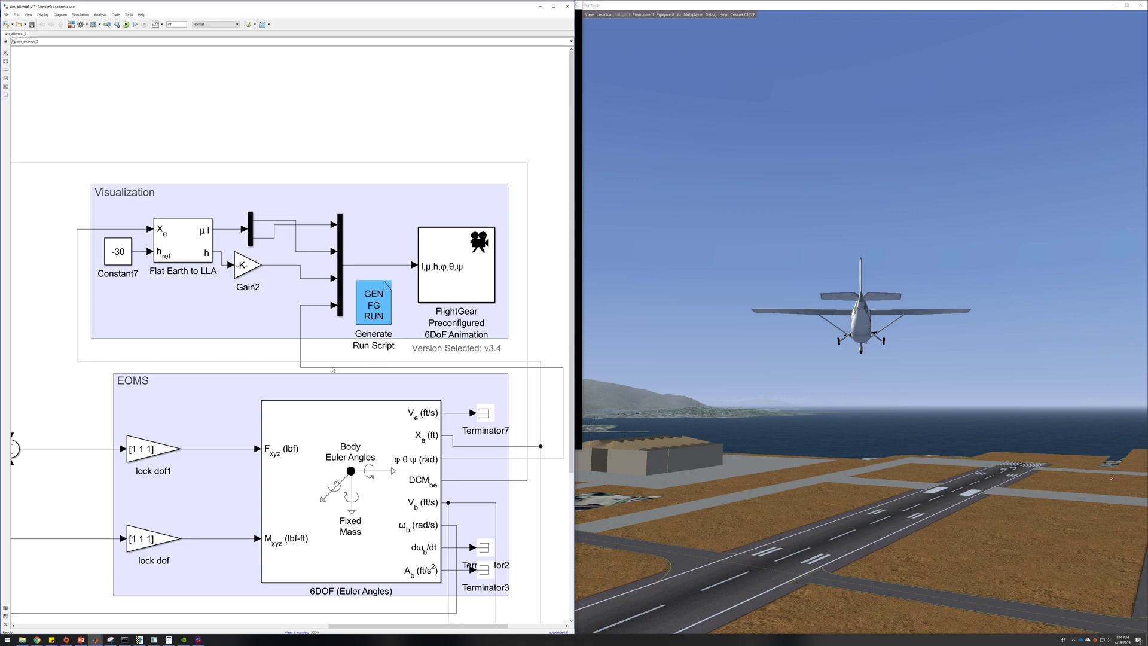
{"action": "mouse_move", "coordinate": [339, 380]}
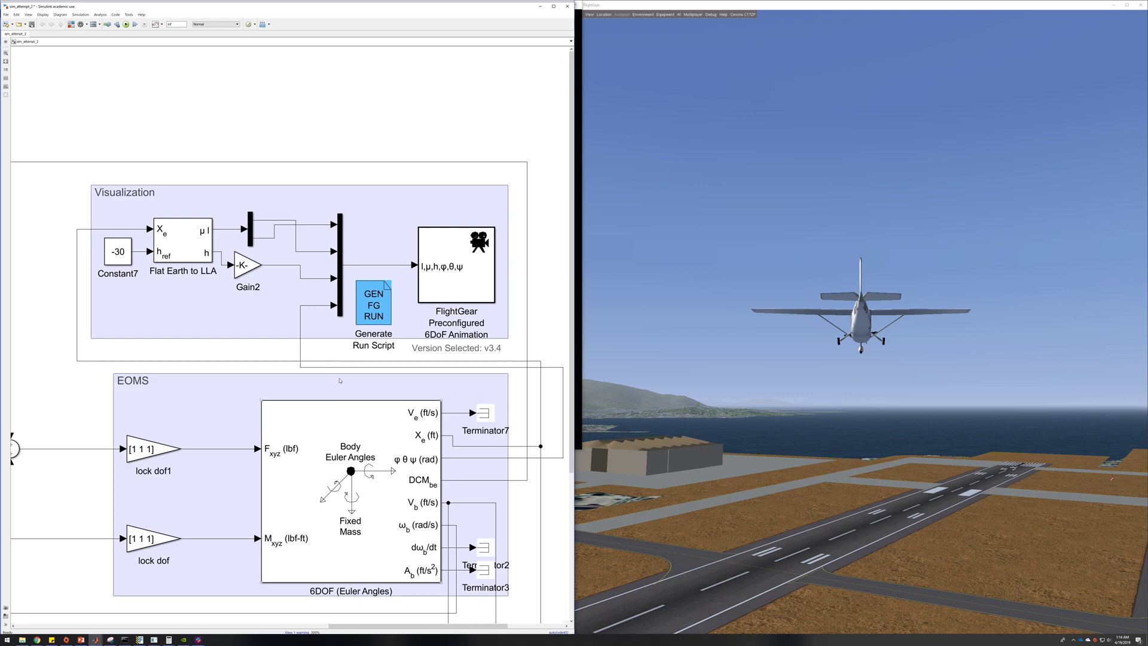